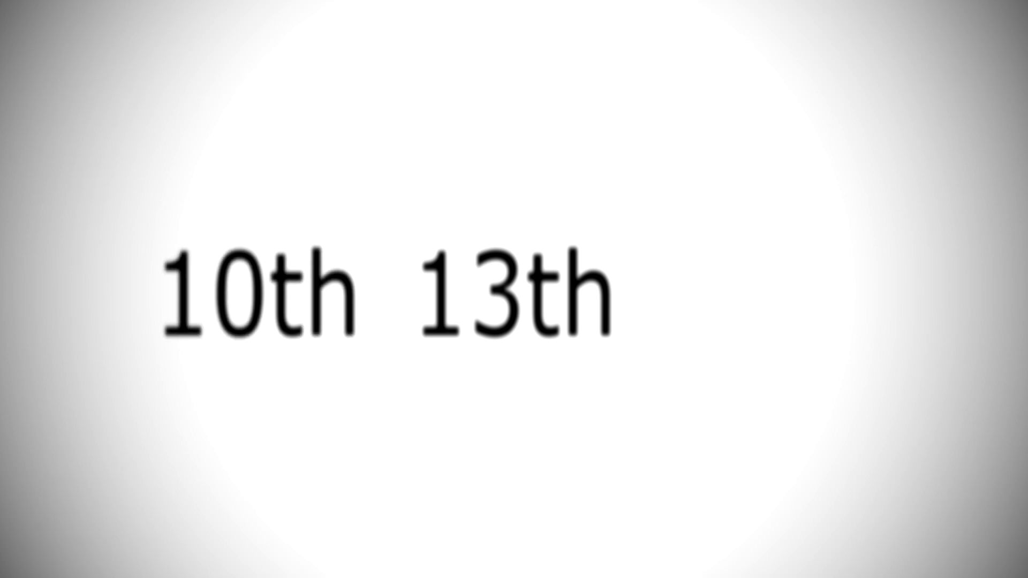
{"action": "type", "text": "15th"}
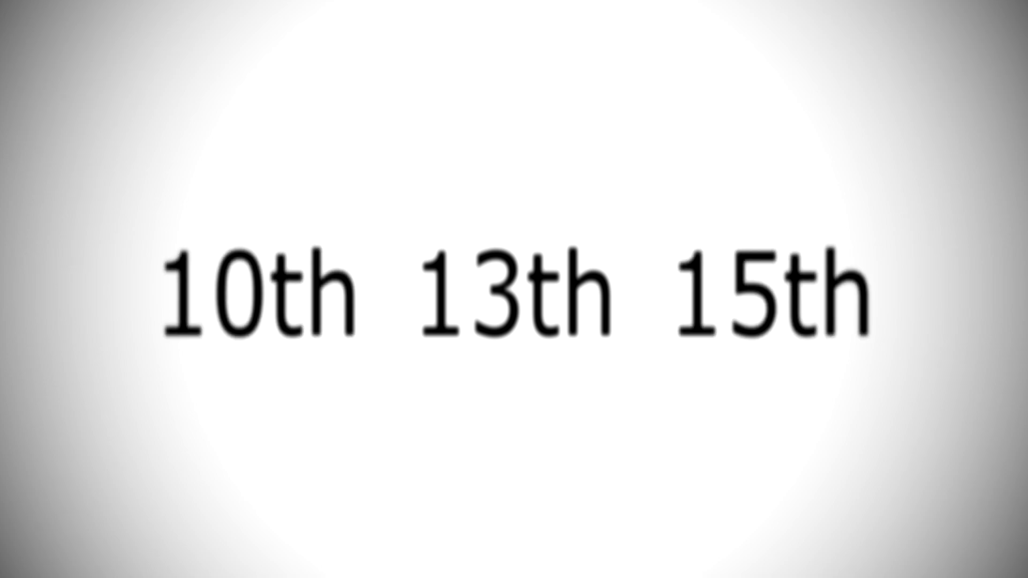